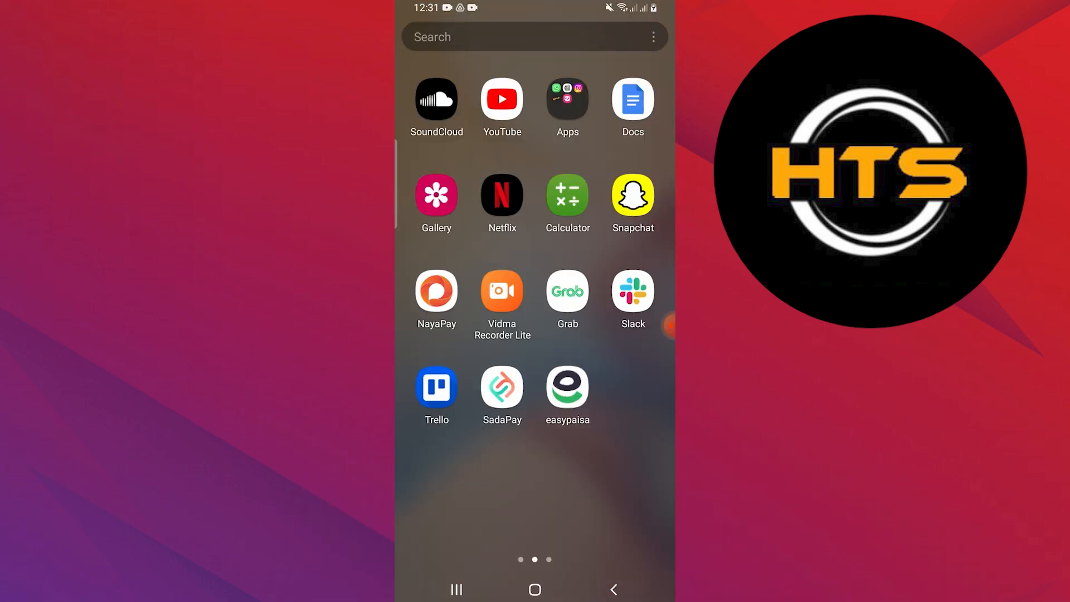
Launch Grab from the home screen and open the account profile page.
{"action": "left_click", "coordinate": [567, 289]}
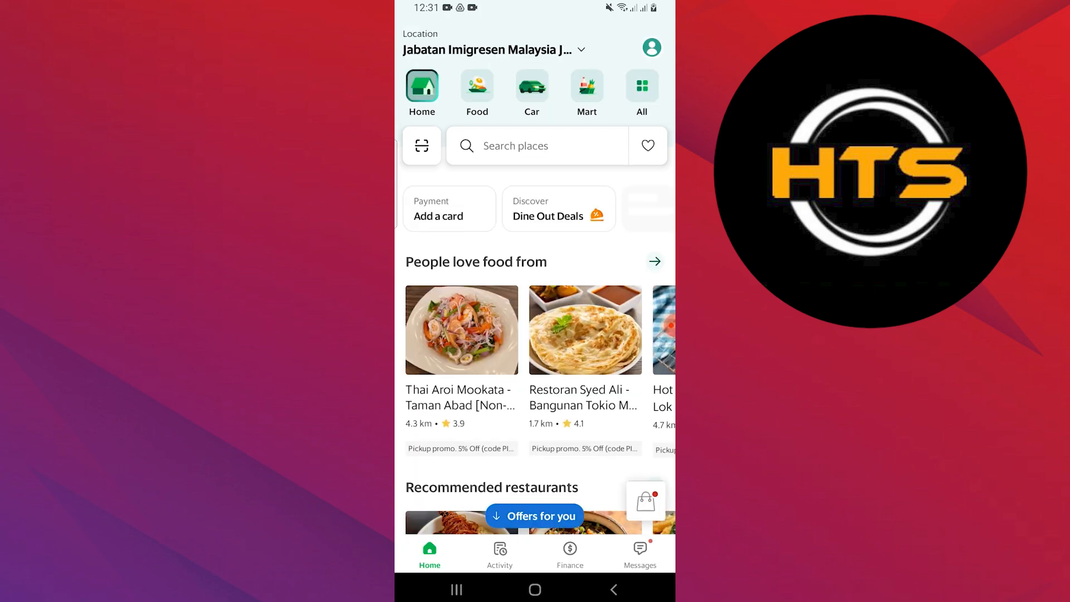
{"action": "left_click", "coordinate": [651, 47]}
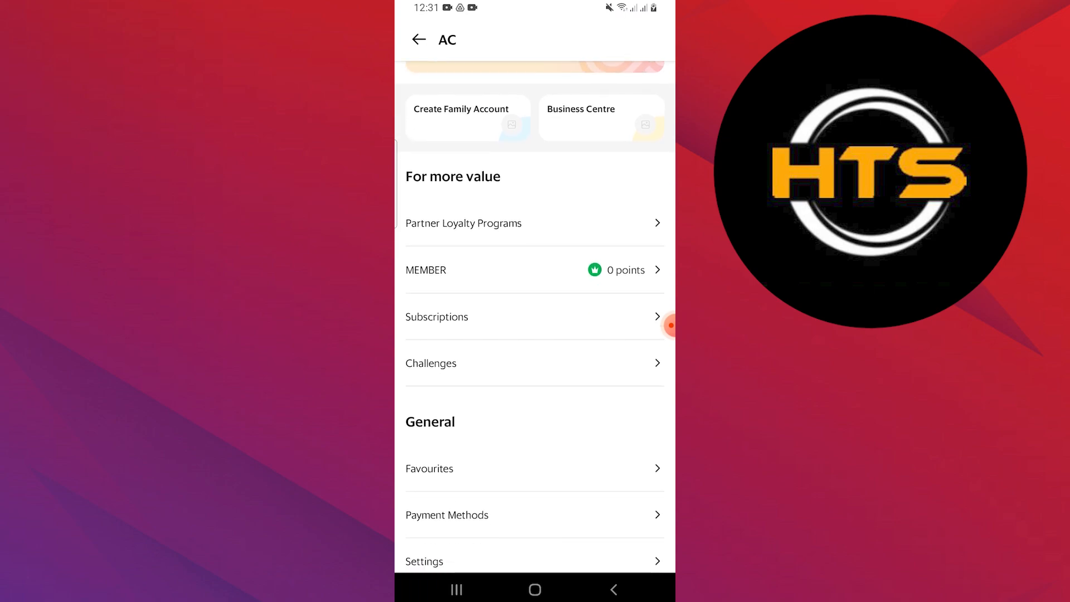
Browse the account options list, then go back to the Grab home page.
{"action": "scroll", "scroll_direction": "down", "scroll_amount": 3}
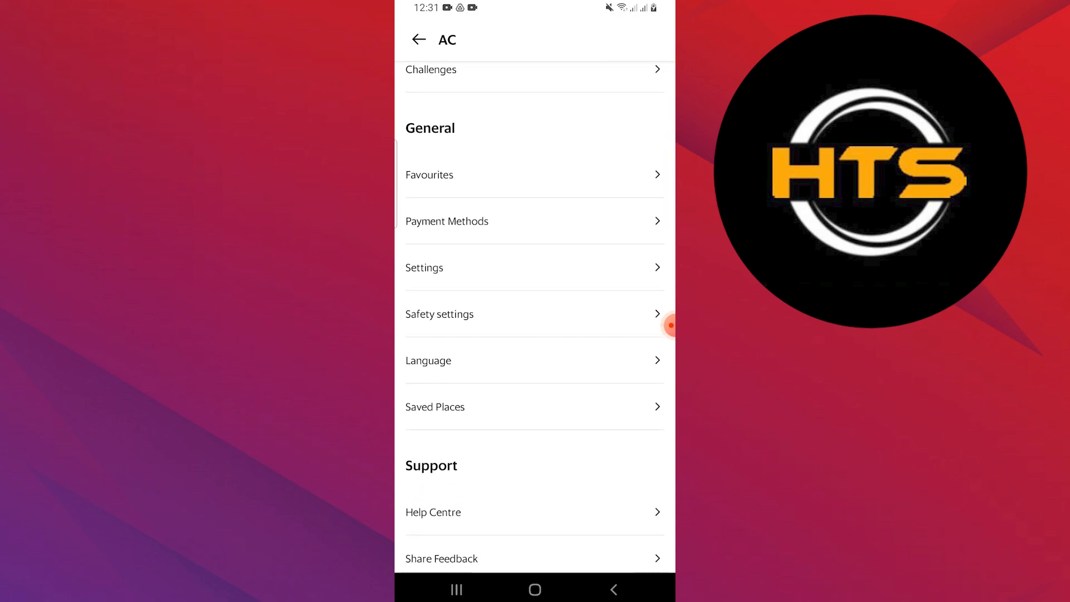
{"action": "scroll", "scroll_direction": "down", "scroll_amount": 3}
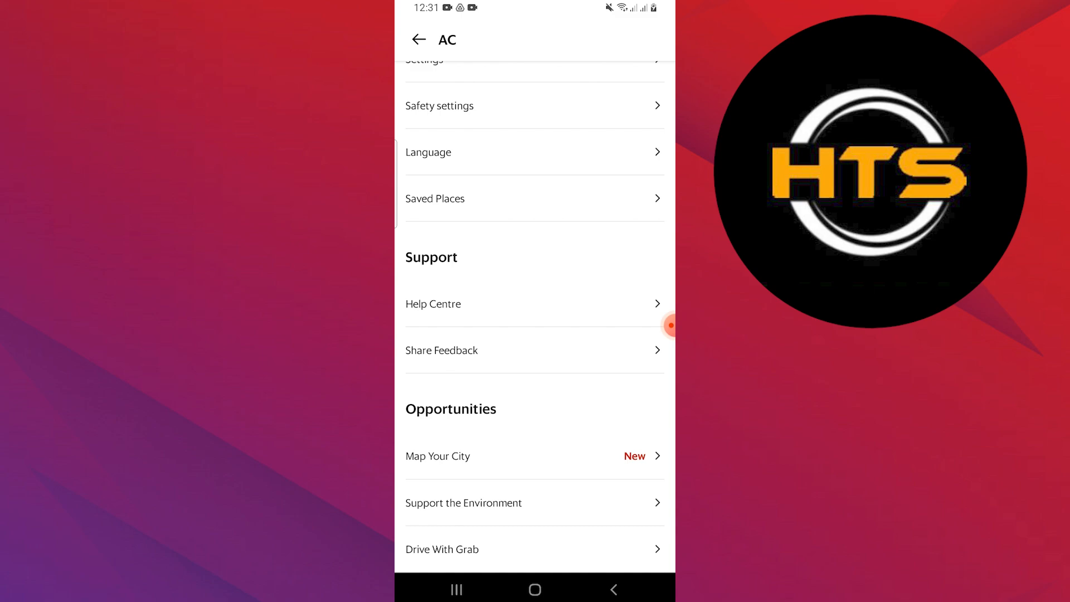
{"action": "scroll", "scroll_direction": "up", "scroll_amount": 3}
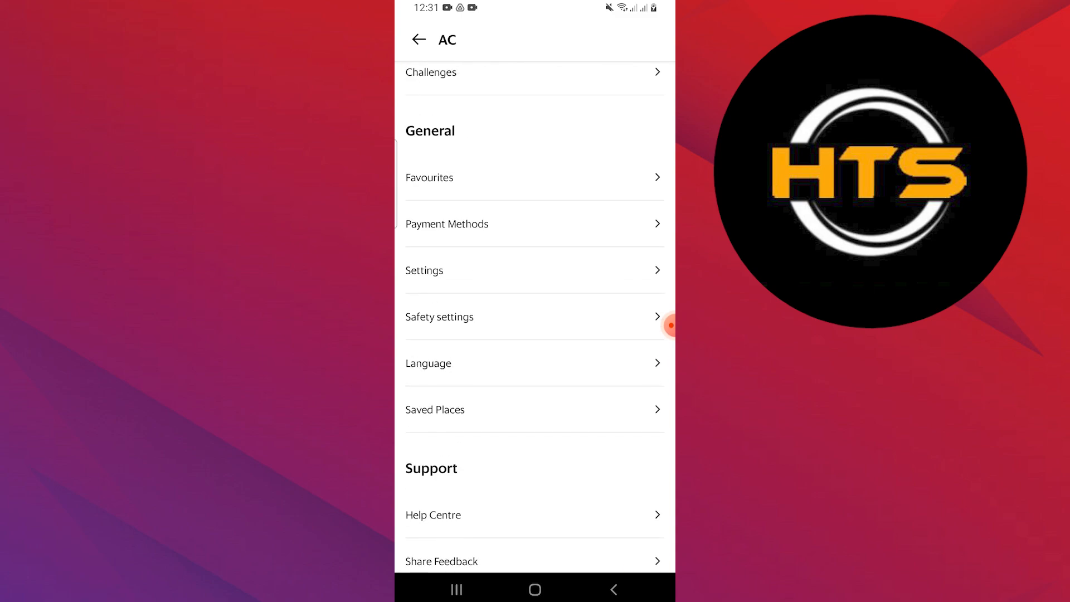
{"action": "left_click", "coordinate": [418, 39]}
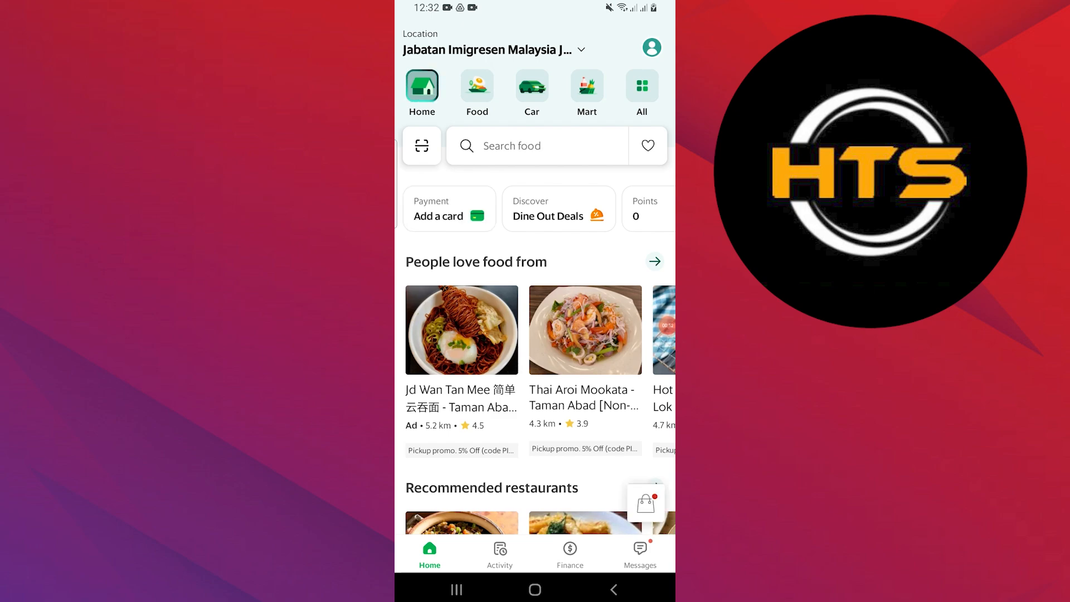
Set the delivery location to Afdal Handal from the location chooser.
{"action": "left_click", "coordinate": [489, 49]}
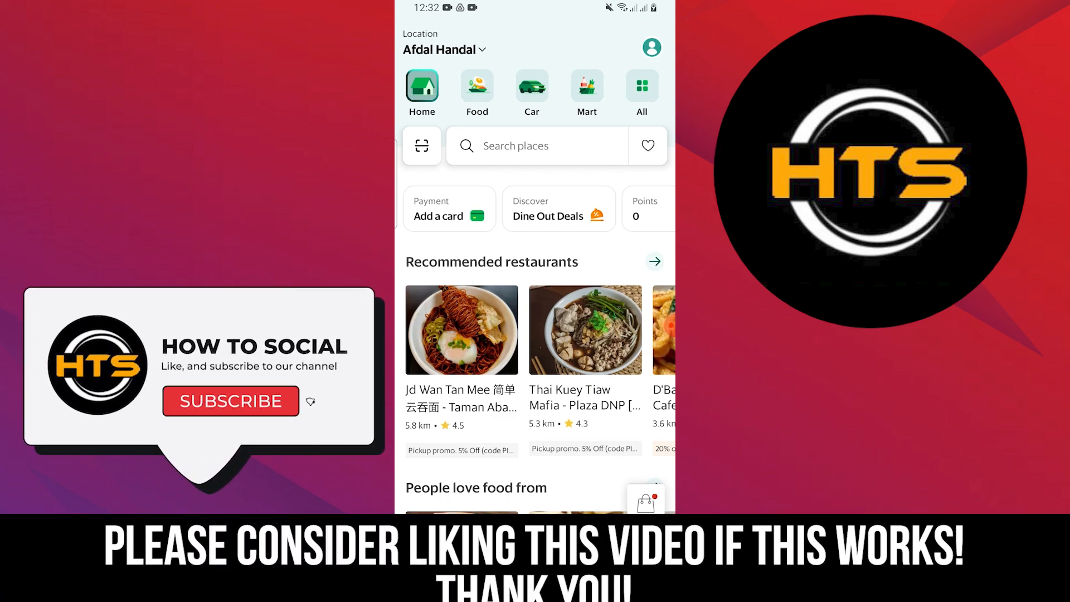
{"action": "left_click", "coordinate": [230, 401]}
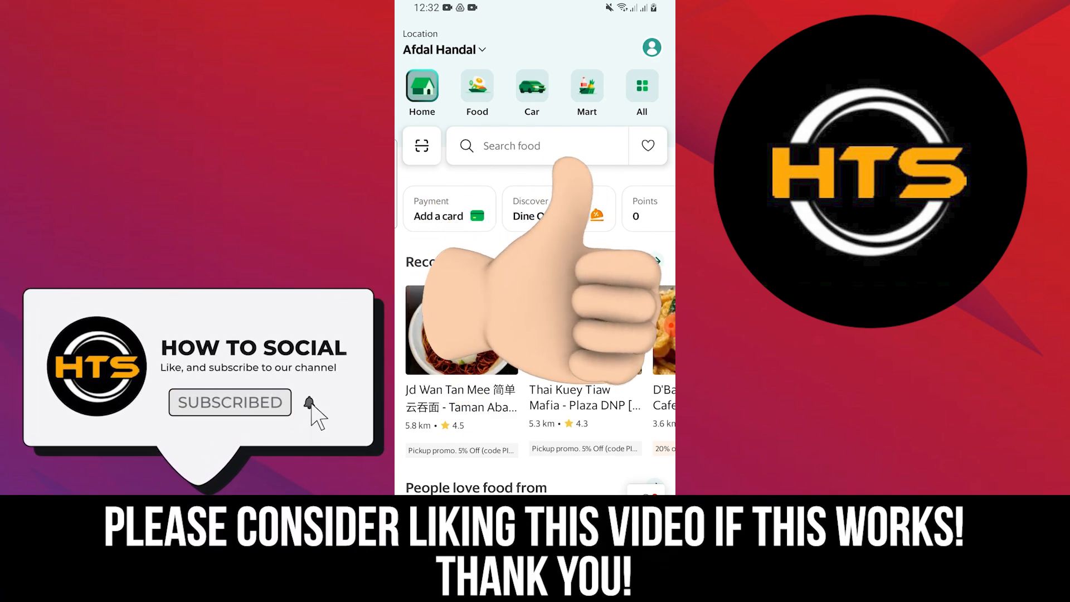